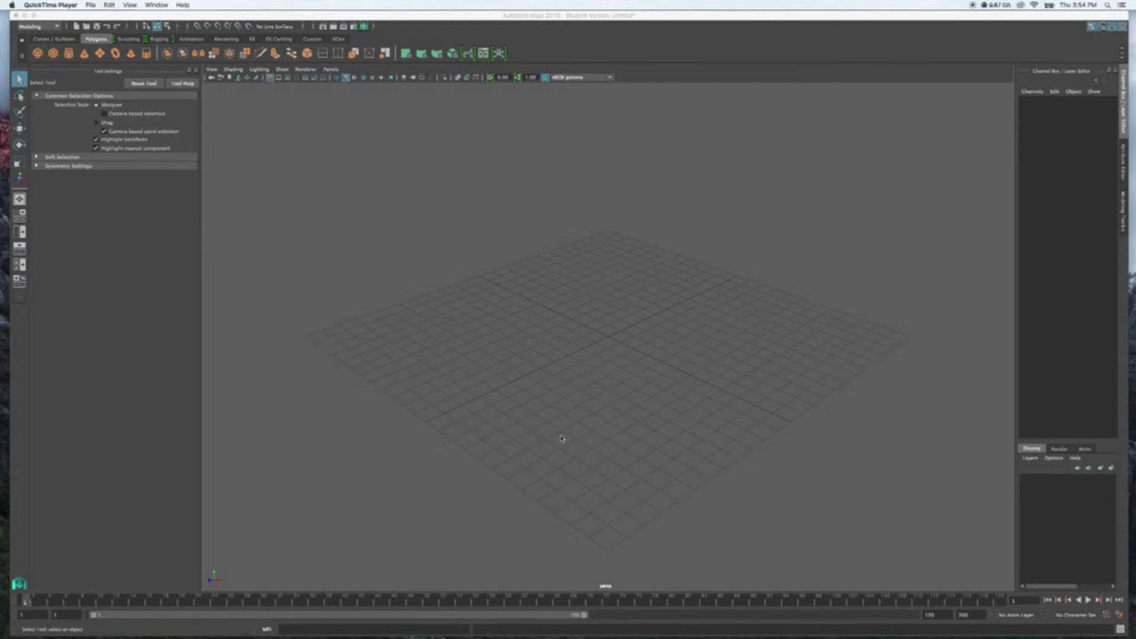
mouse_move(539, 268)
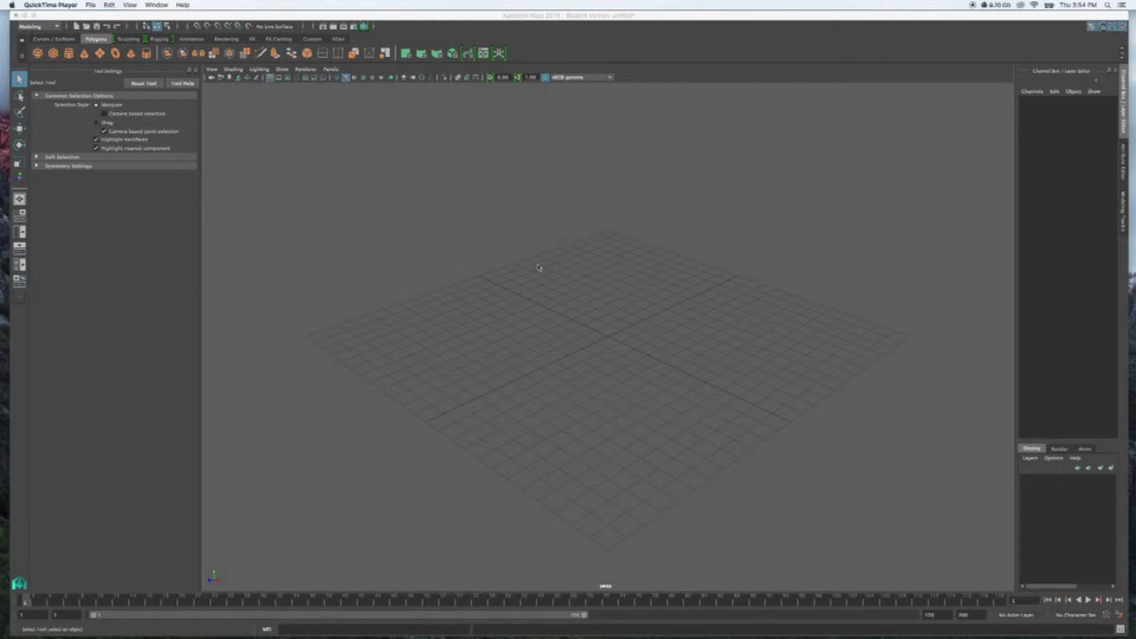
Reshape a new polygon cube into a long, flat, subdivided plank using its polyCube1 settings.
left_click(536, 268)
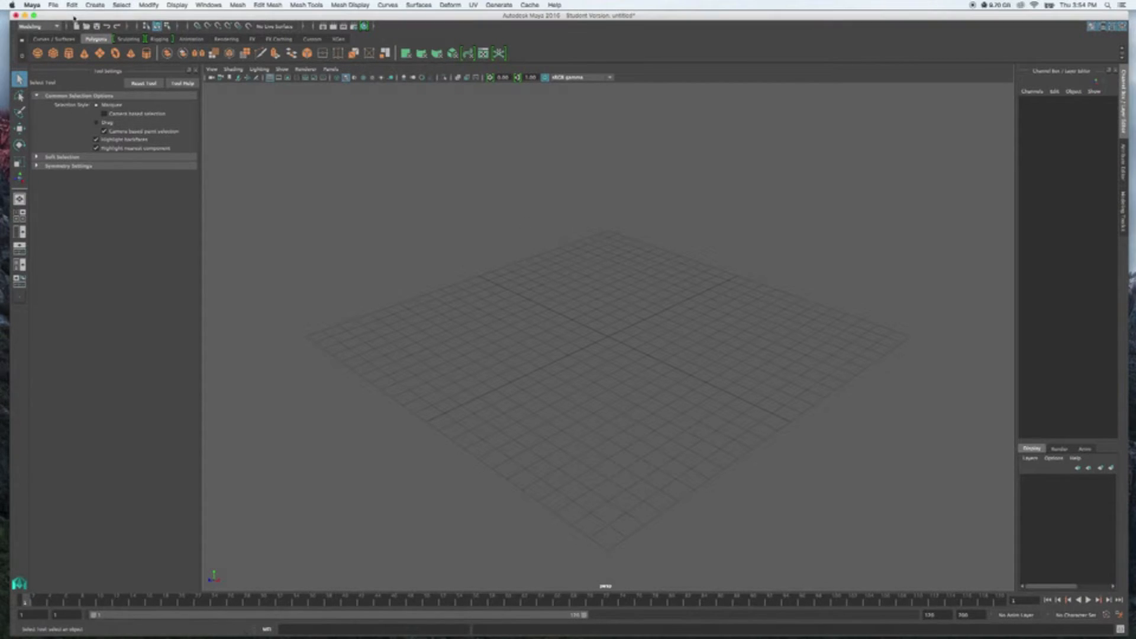
mouse_move(780, 242)
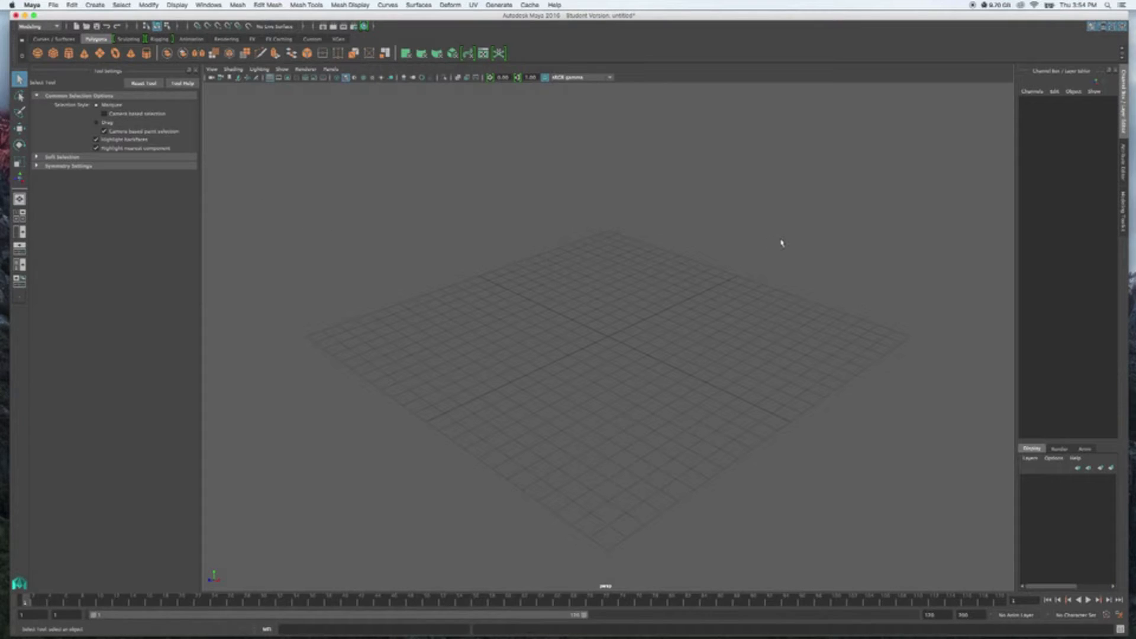
mouse_move(362, 293)
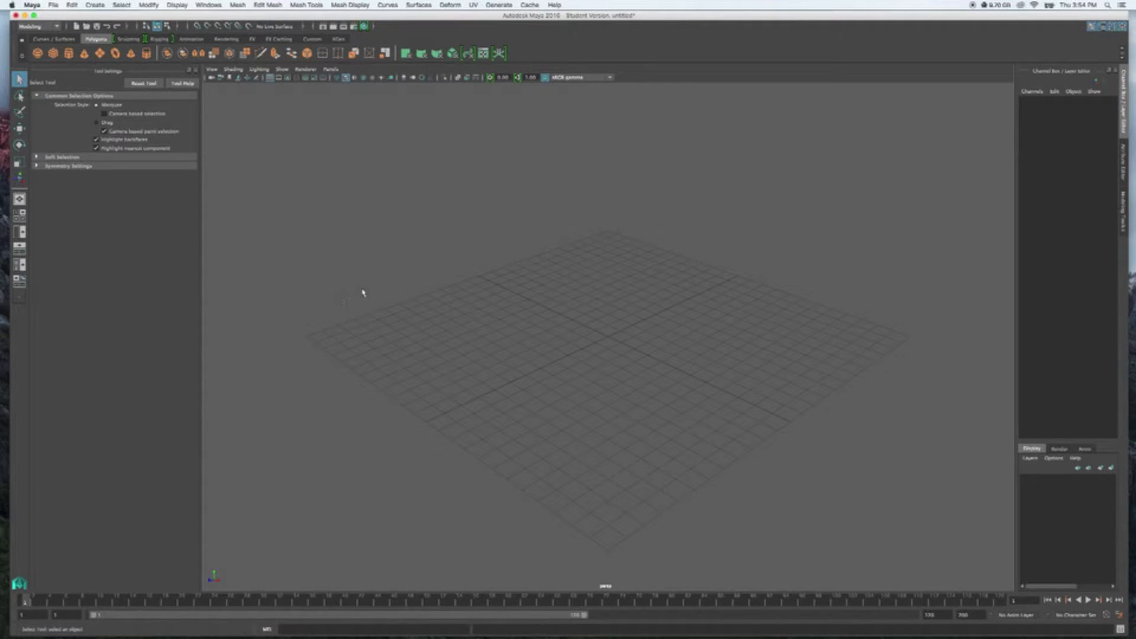
mouse_move(455, 238)
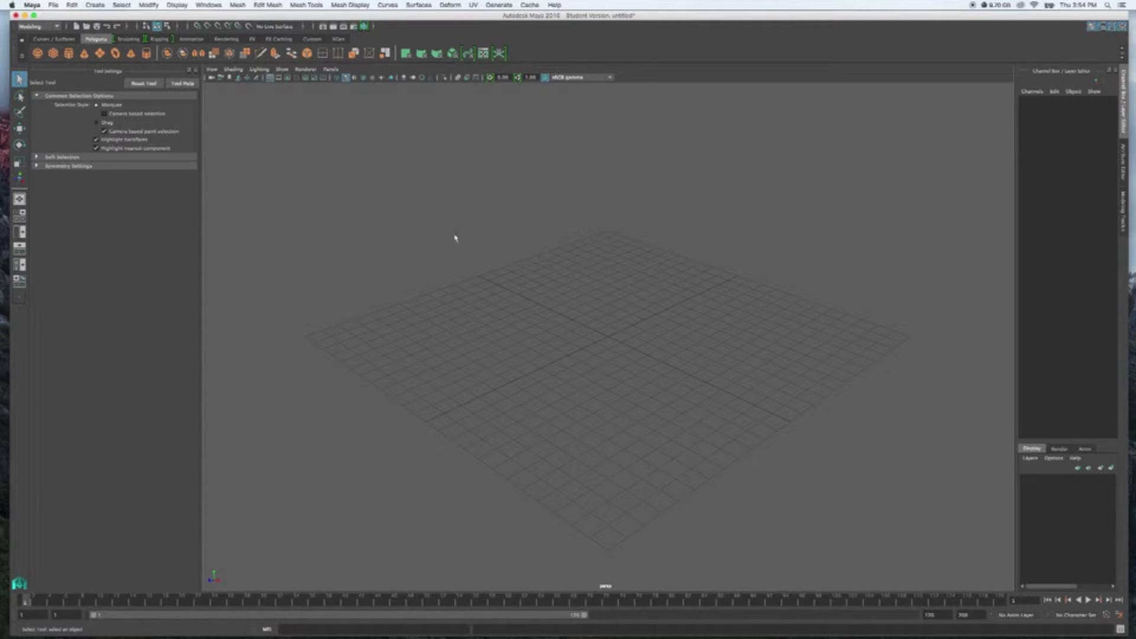
mouse_move(52, 52)
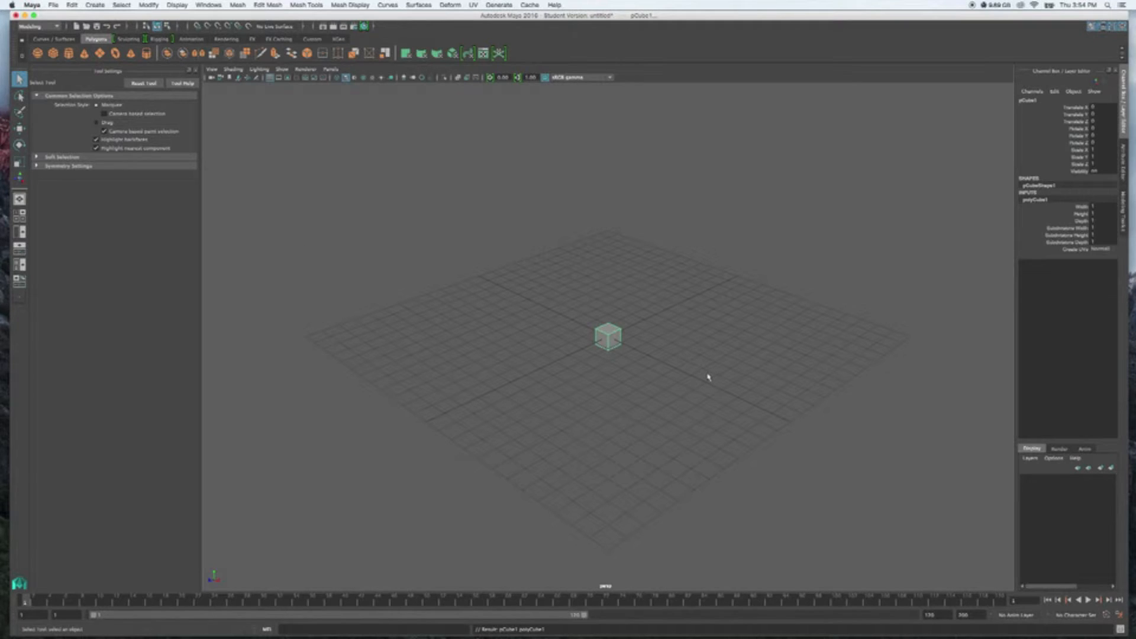
mouse_move(857, 265)
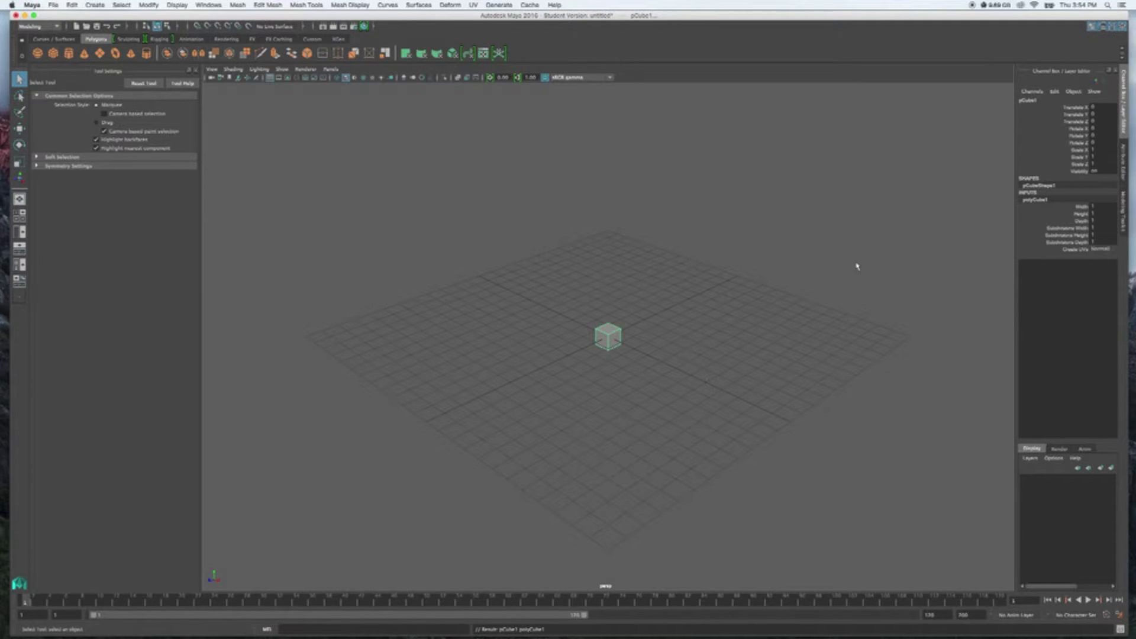
mouse_move(1117, 157)
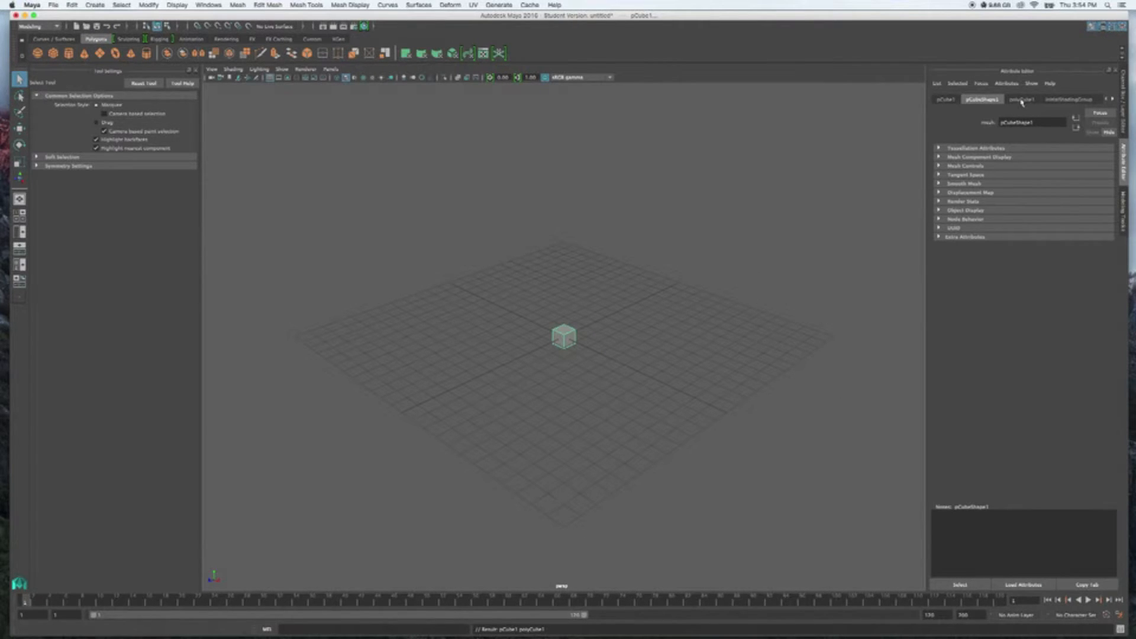
left_click(1022, 99)
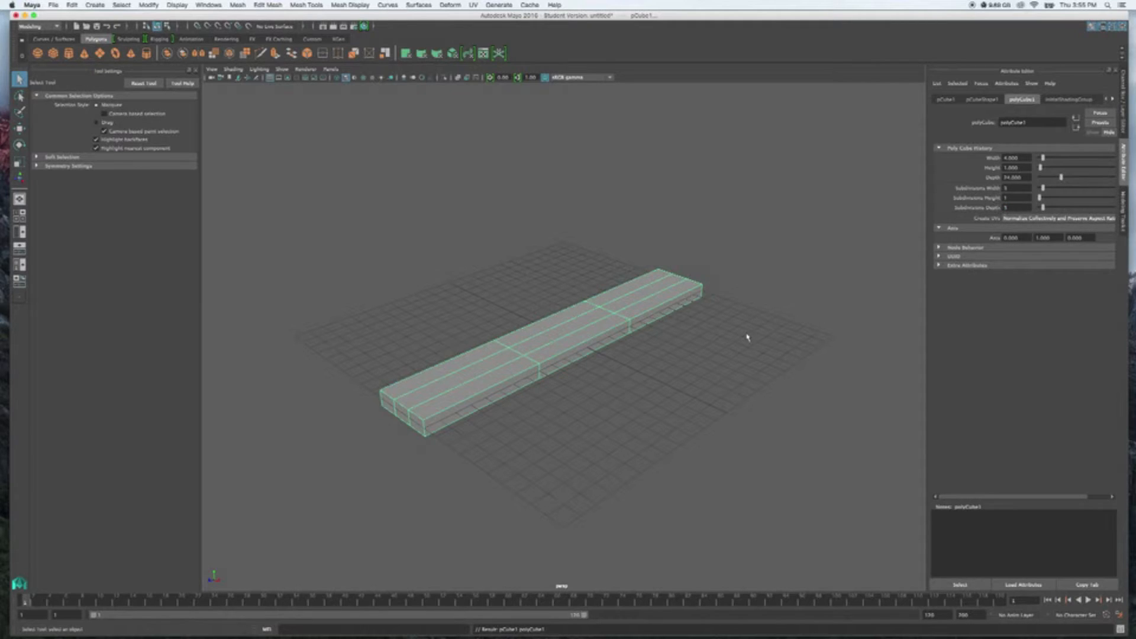
mouse_move(446, 420)
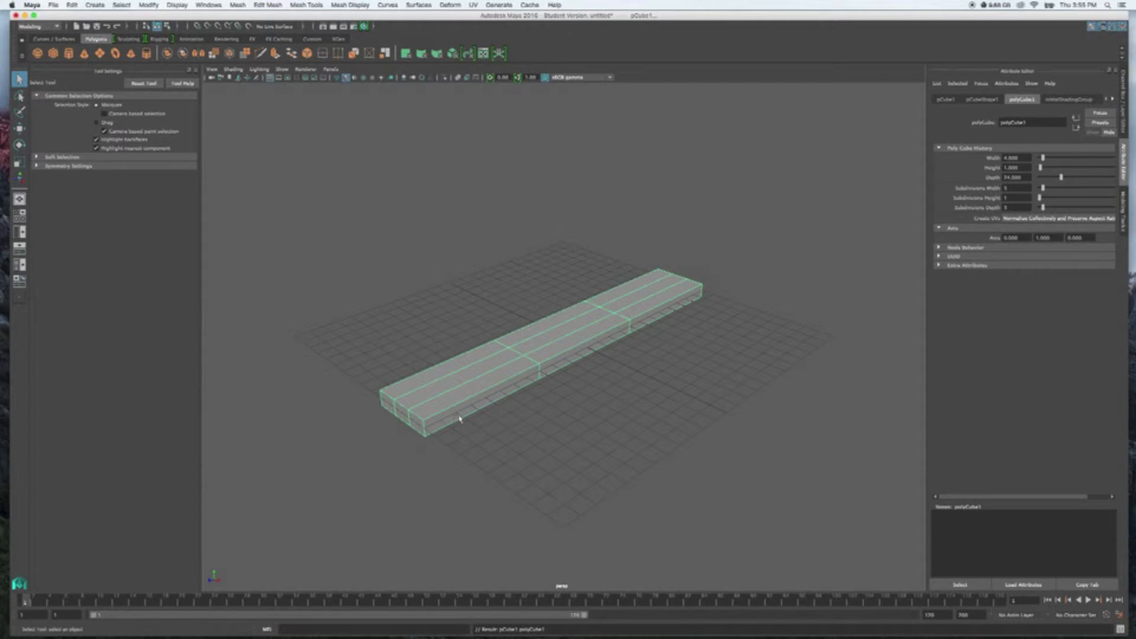
mouse_move(547, 404)
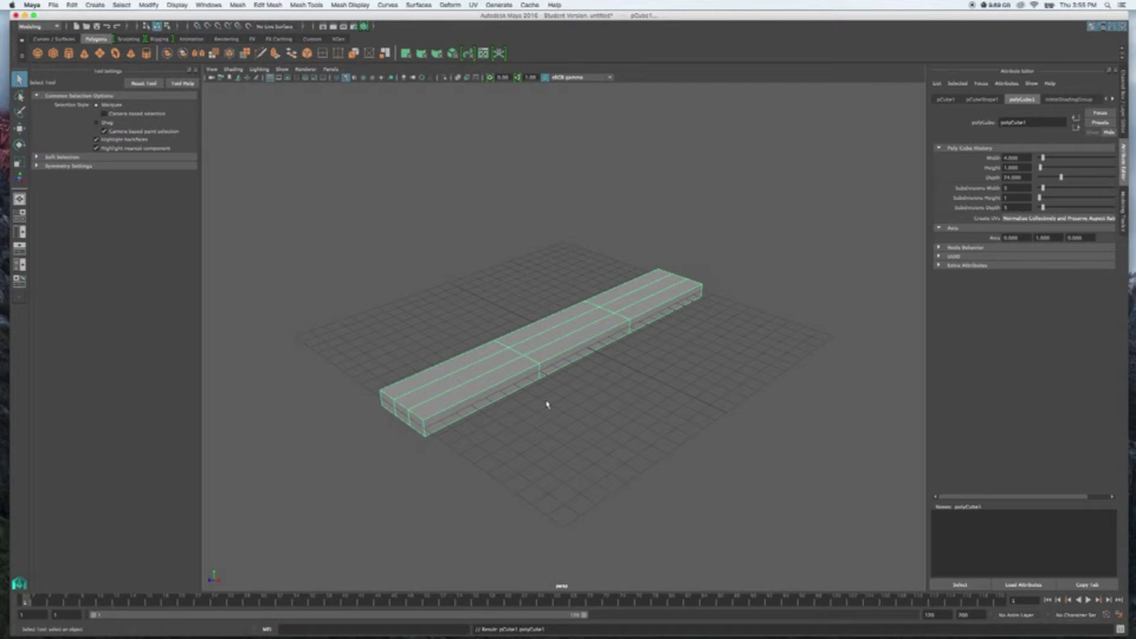
mouse_move(542, 422)
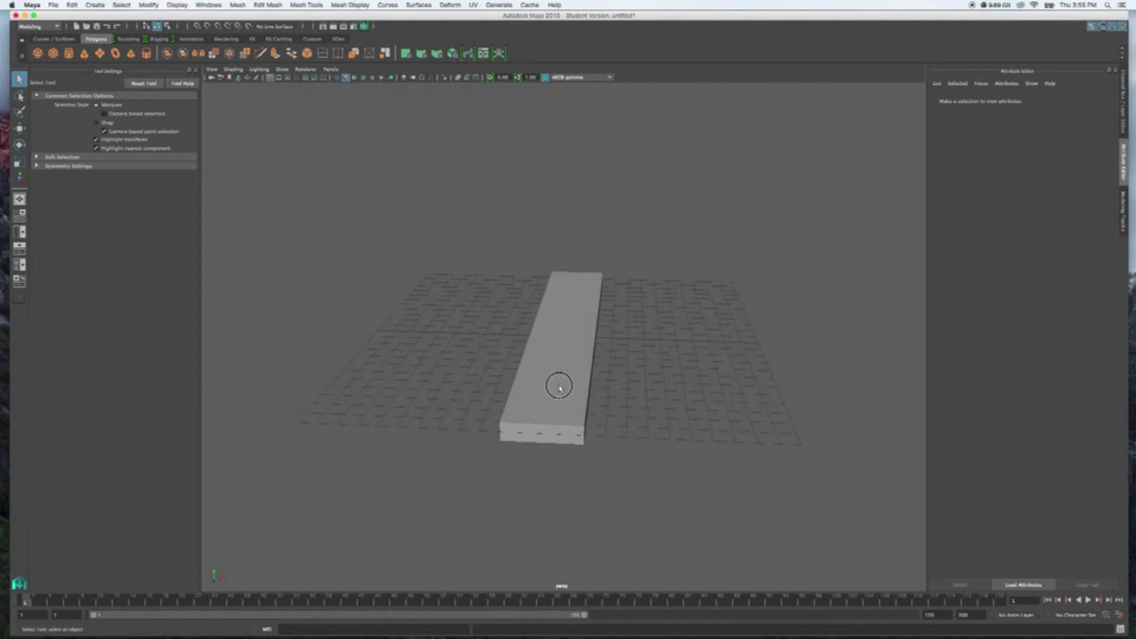
Select the board in the top view and enter Vertex mode.
left_click(558, 384)
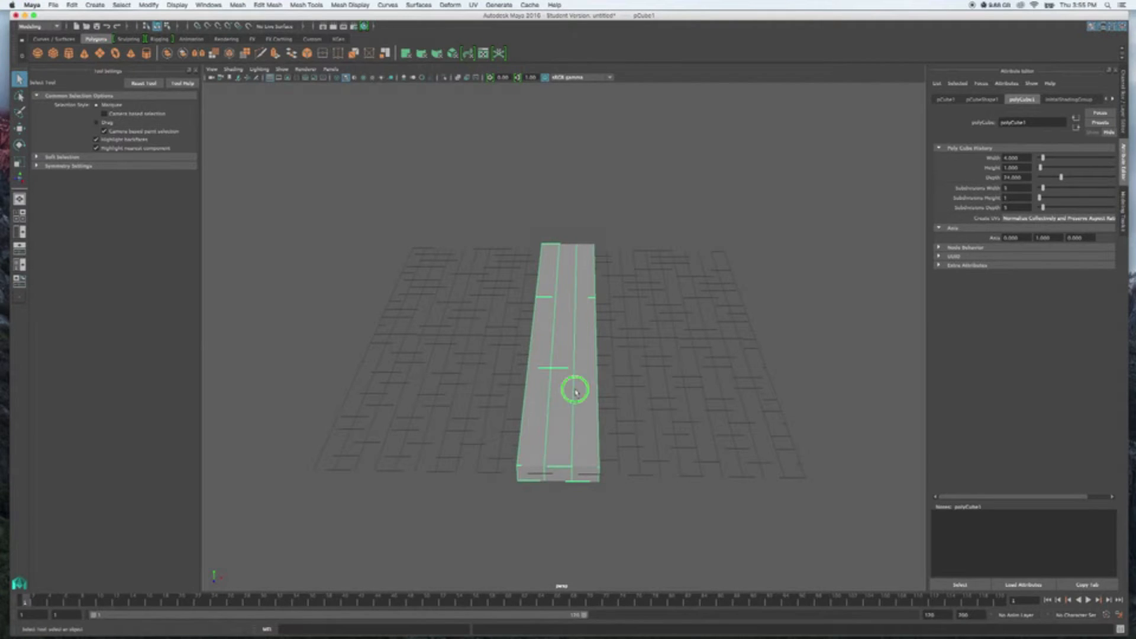
right_click(575, 386)
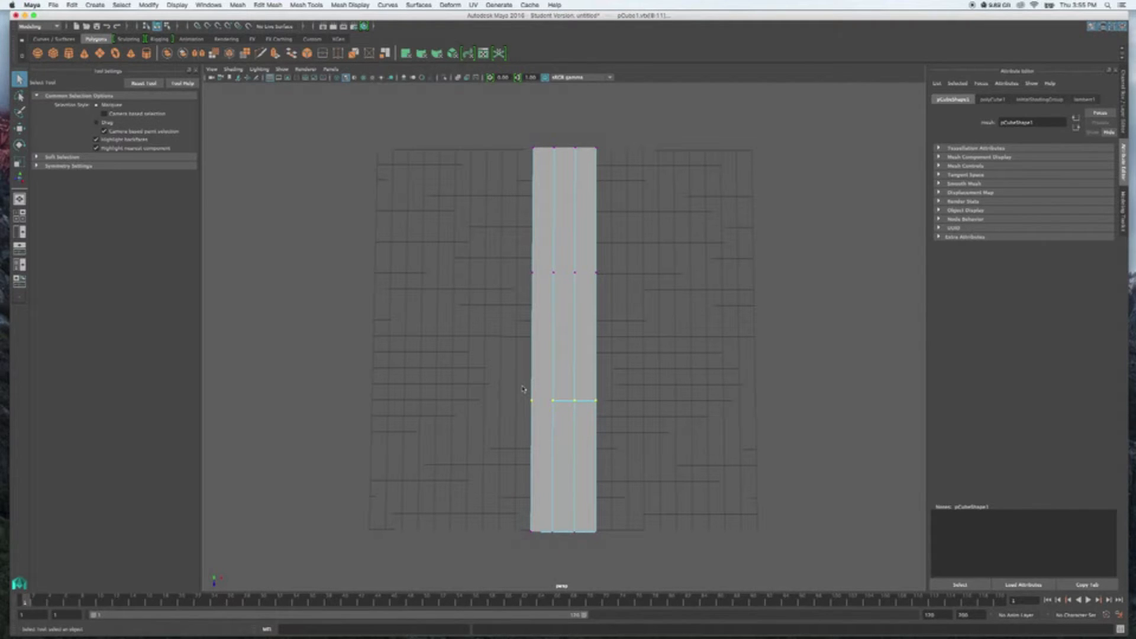
Nudge vertices at both ends and across the middle so the plank outline is uneven.
left_click(20, 129)
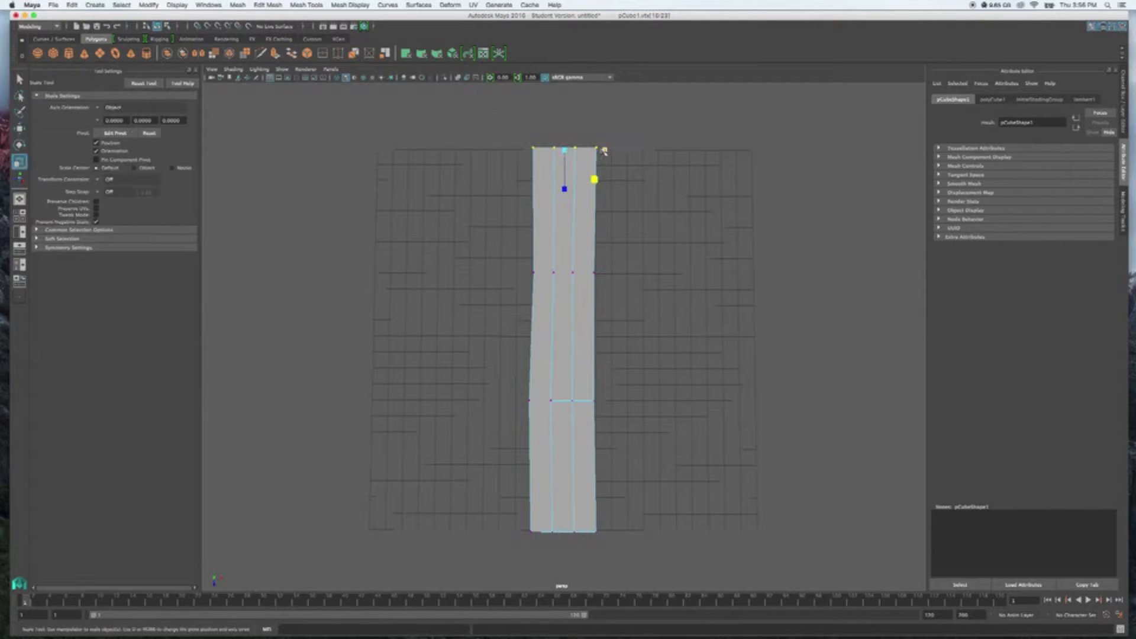
left_click(19, 130)
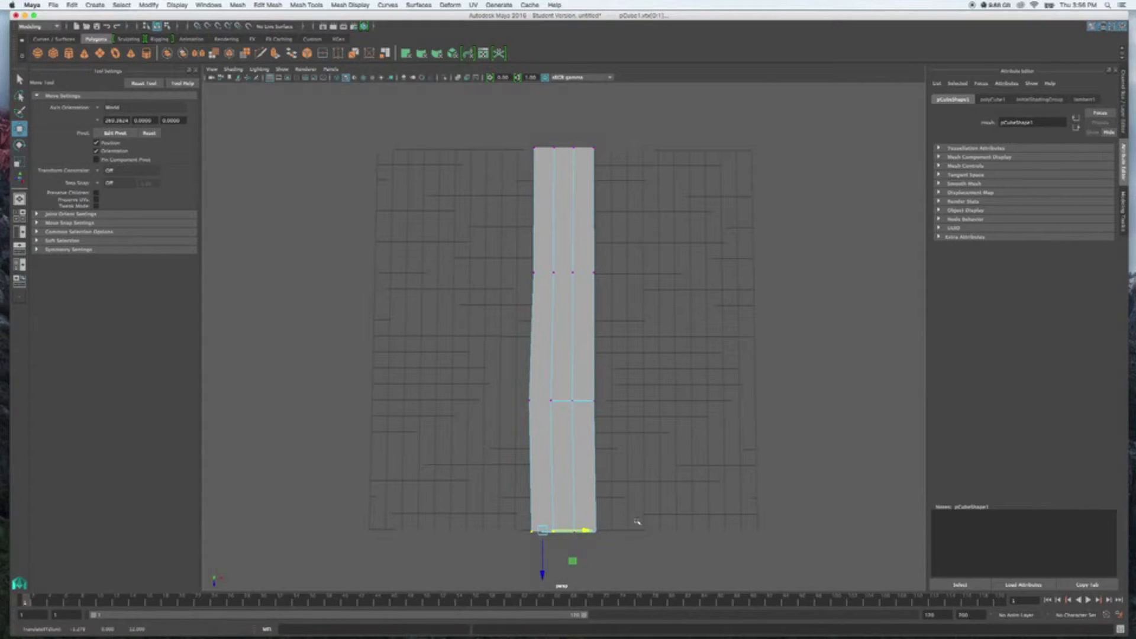
mouse_move(501, 389)
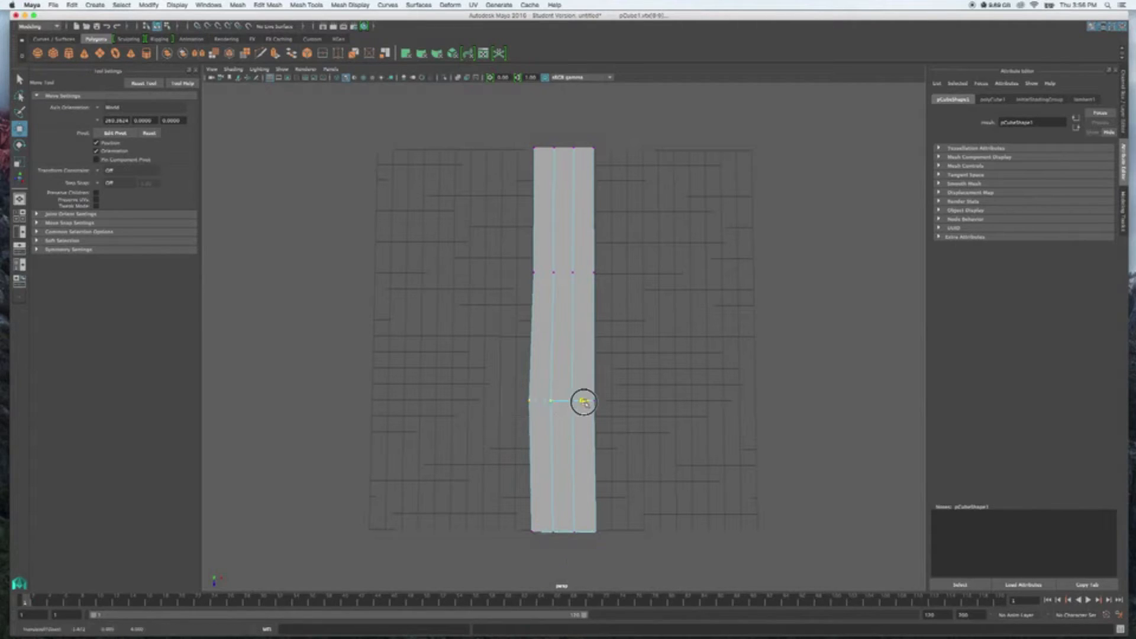
left_click(561, 400)
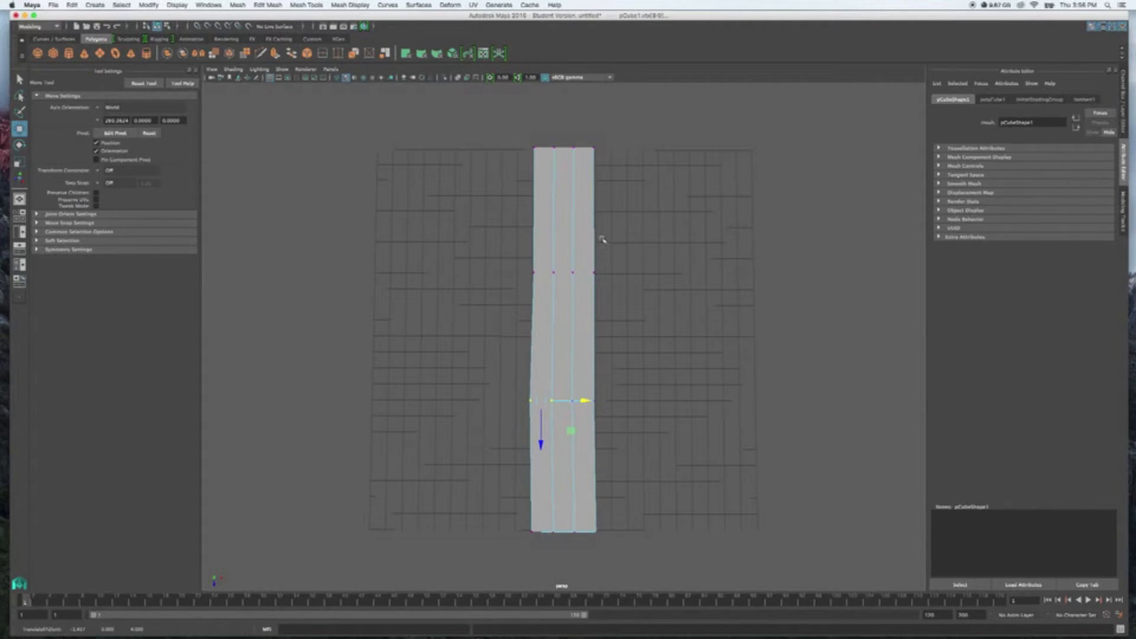
left_click(630, 360)
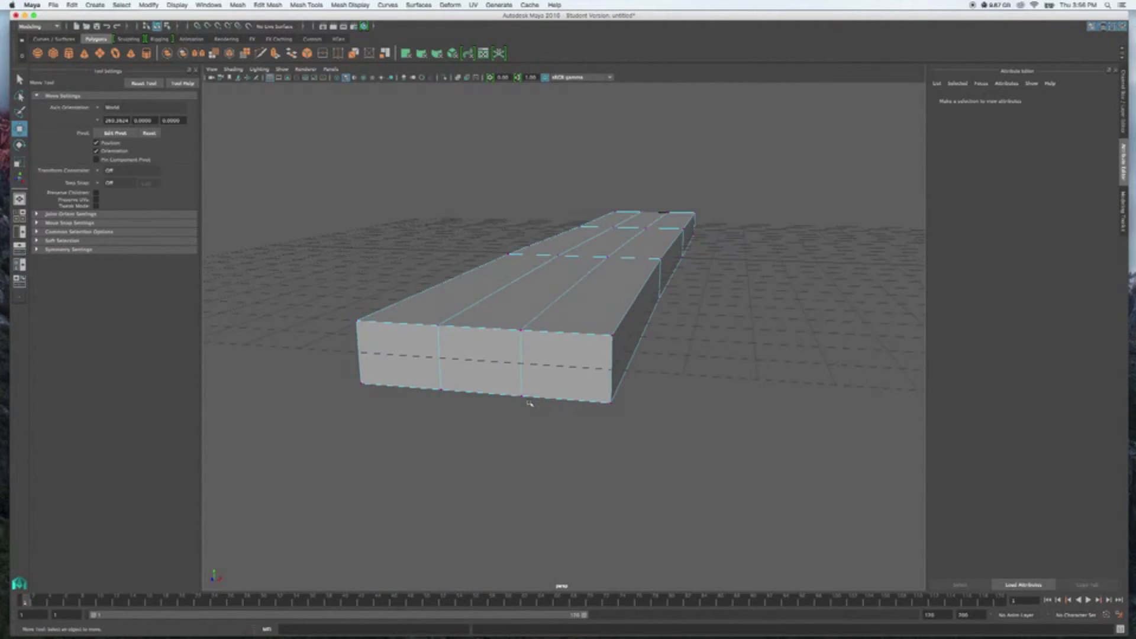
mouse_move(552, 345)
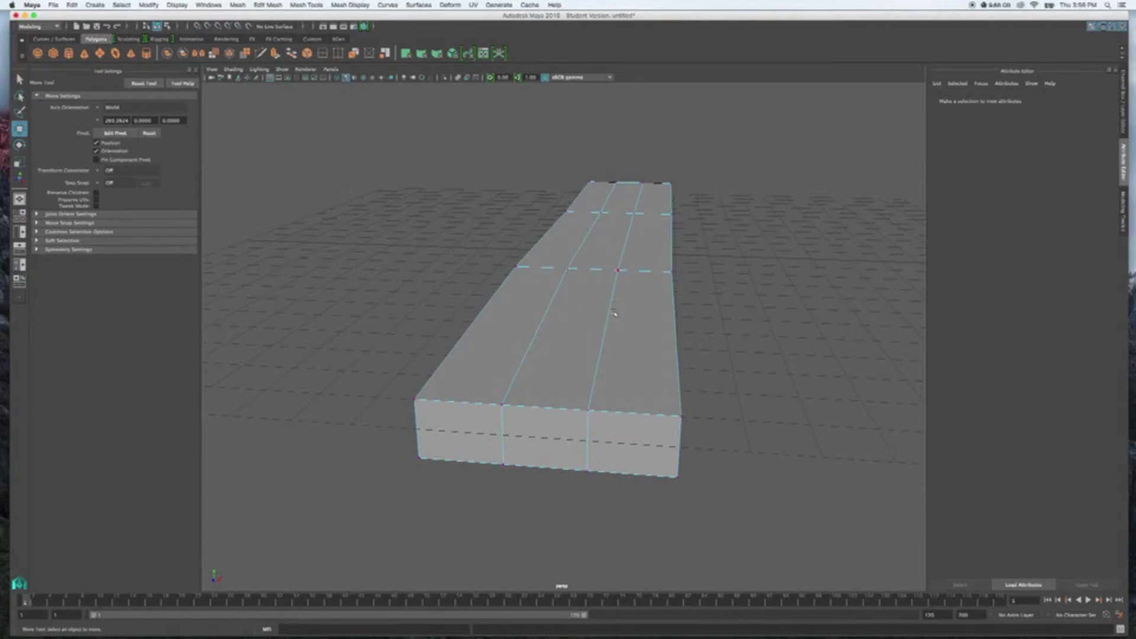
Switch the board to Edge mode to pick its two inner lengthwise edges.
right_click(613, 311)
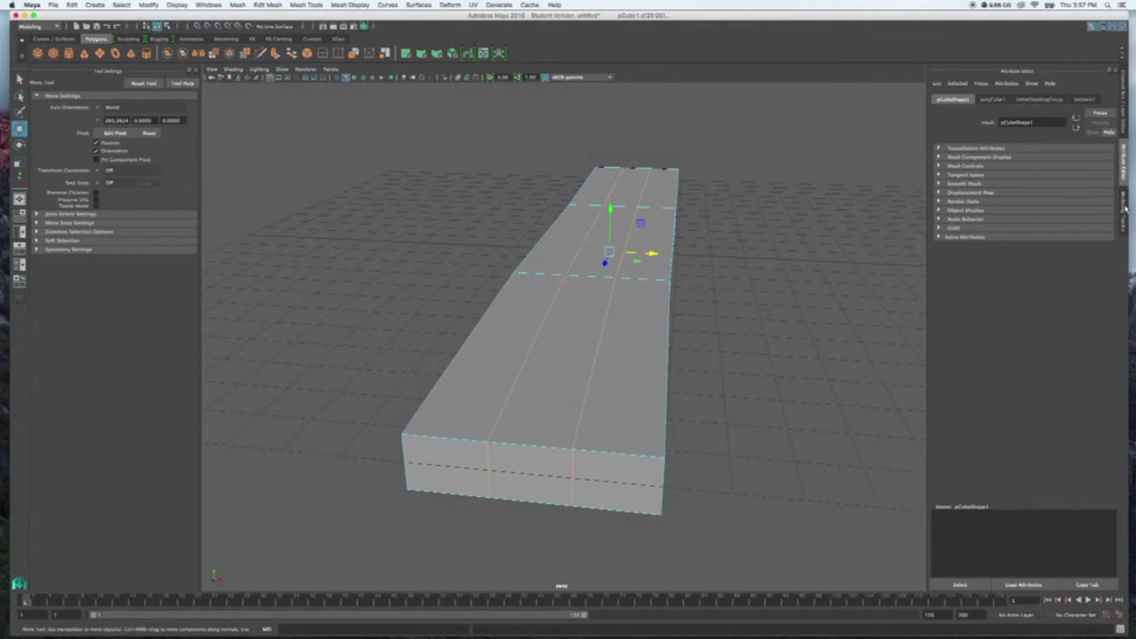
Scale the two inner seam edge loops to cut grooves between the planks.
left_click(1125, 207)
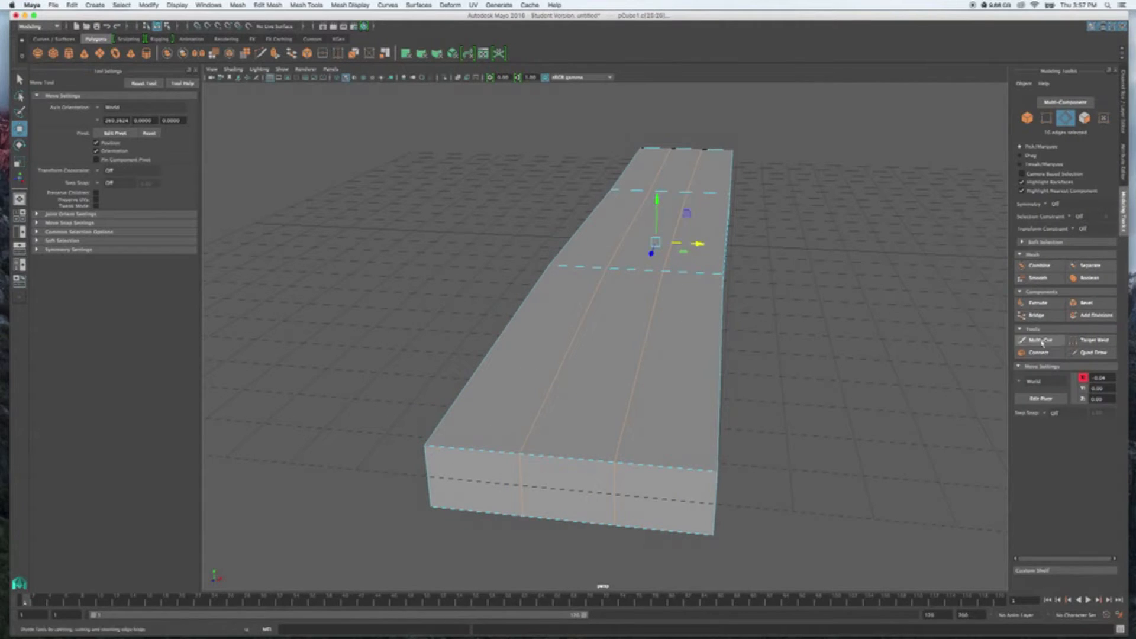
mouse_move(1086, 302)
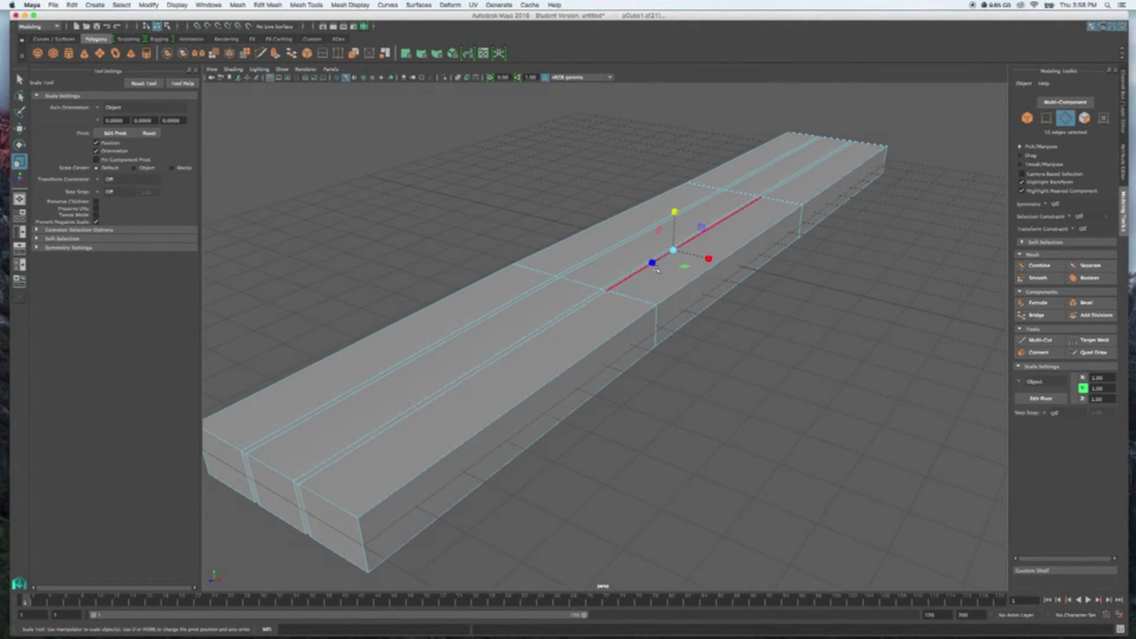
left_click(672, 251)
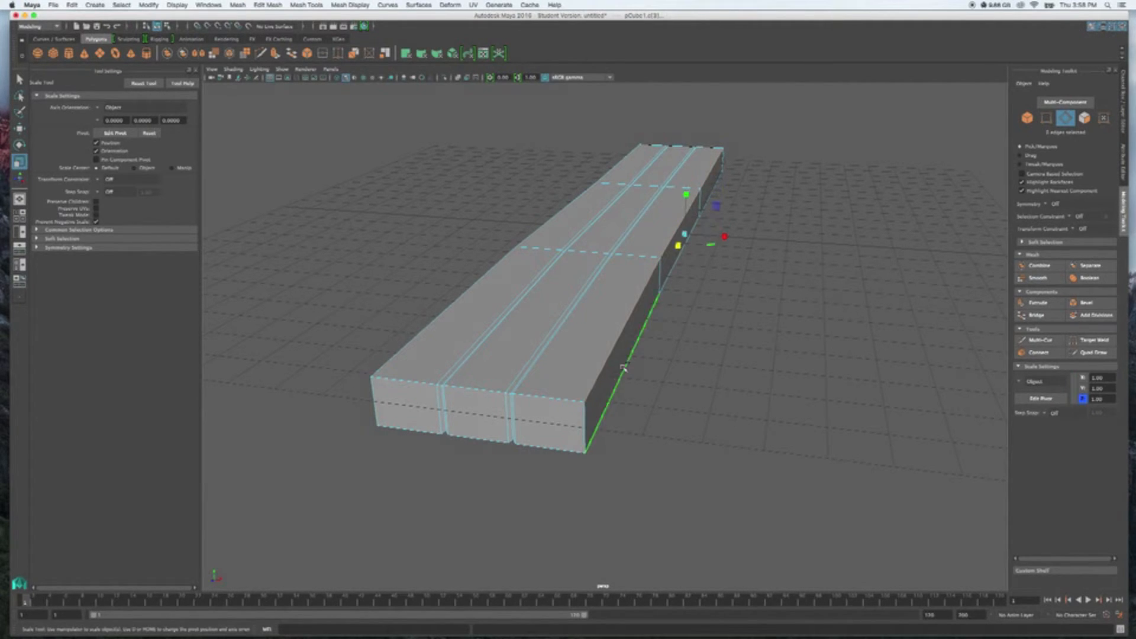
Bevel the corner and plank edges to give each plank chamfered strips.
left_click(543, 398)
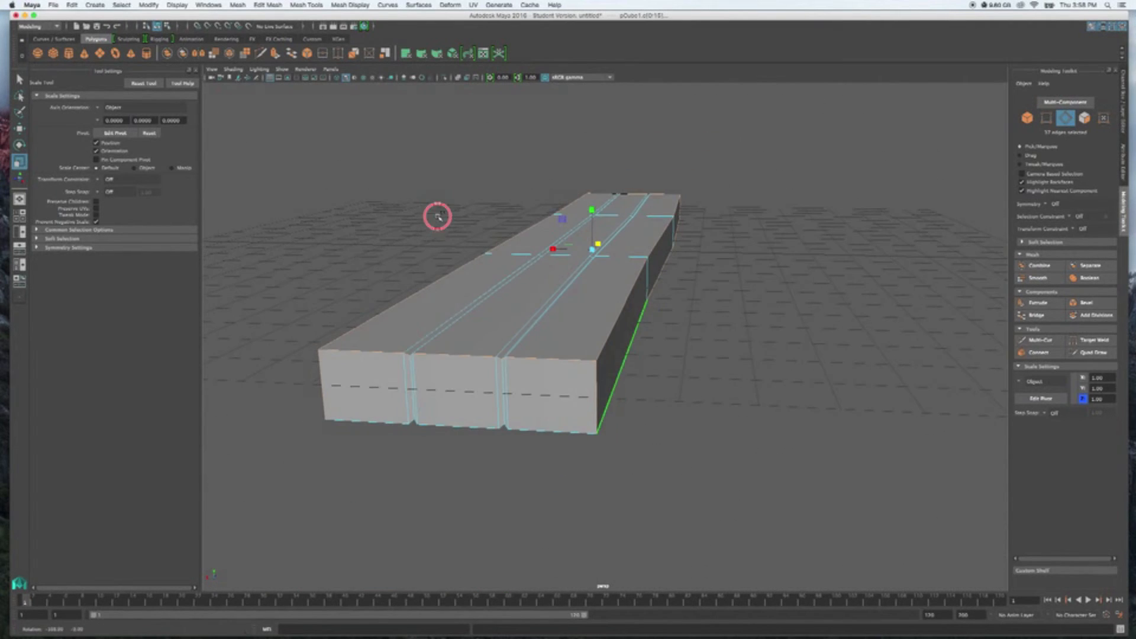
left_click(533, 432)
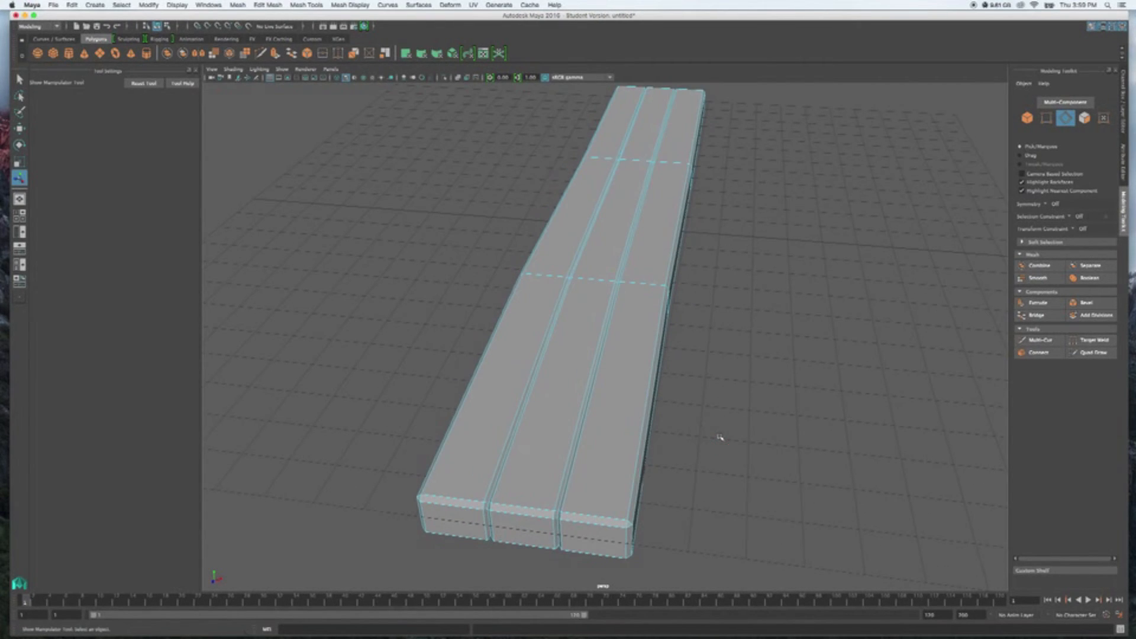
Move plank end faces in Face mode so the planks sit at uneven heights.
left_click(620, 362)
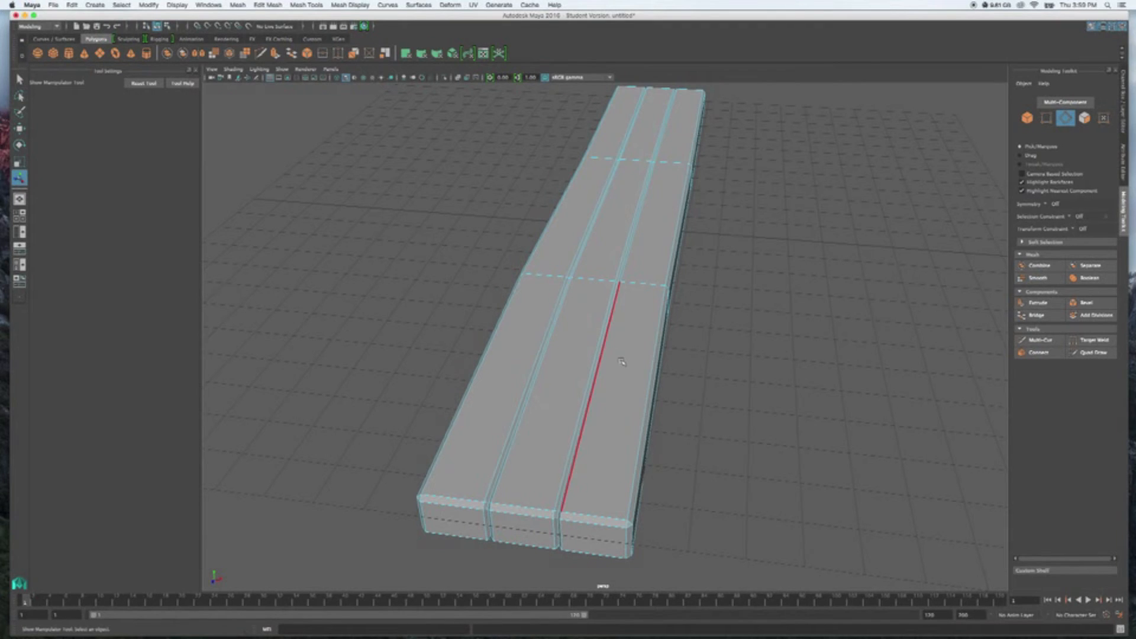
right_click(619, 361)
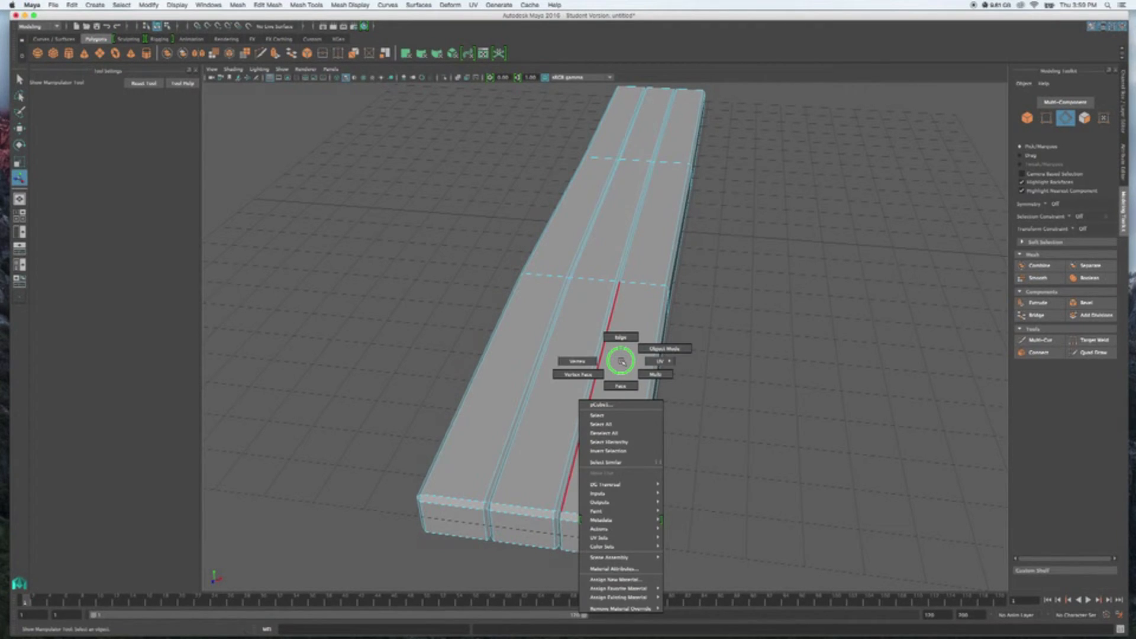
mouse_move(619, 384)
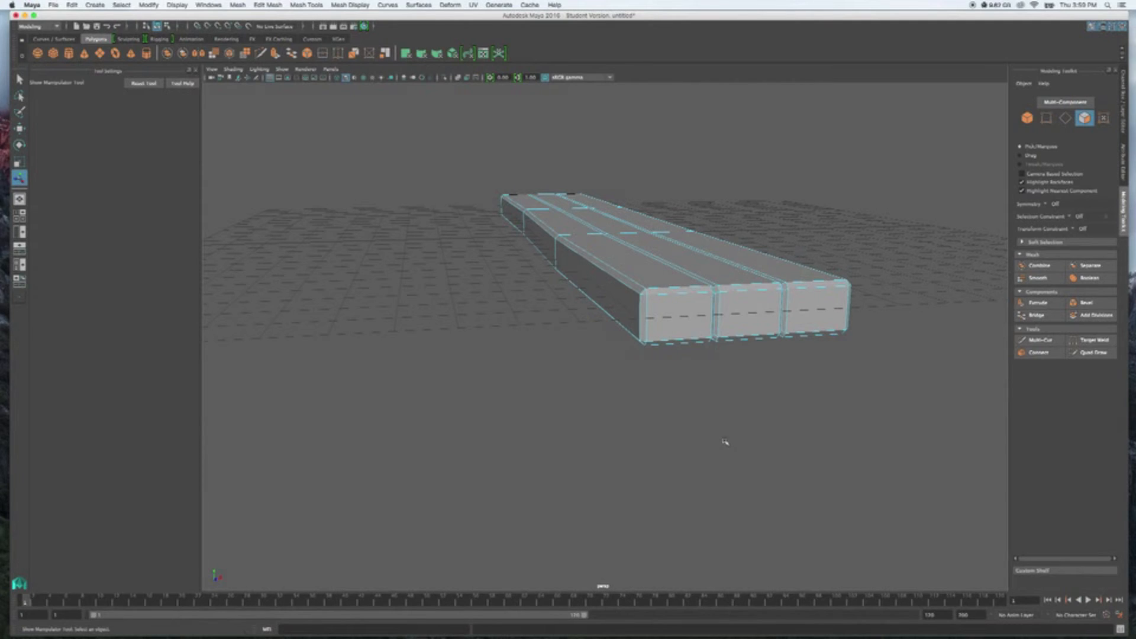
mouse_move(716, 438)
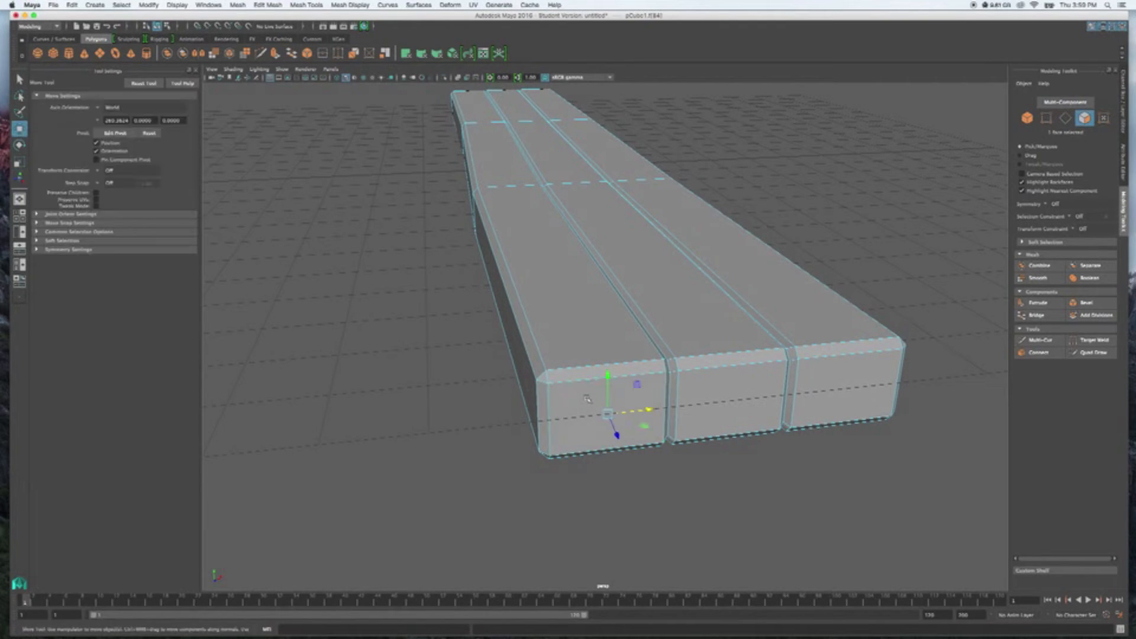
left_click(605, 413)
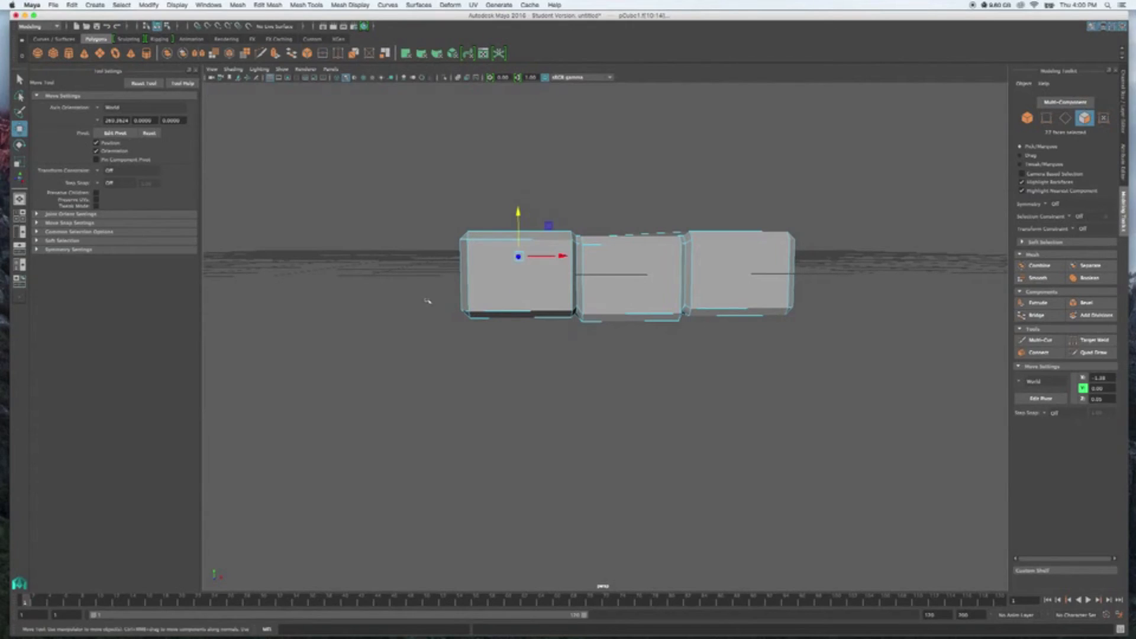
mouse_move(512, 331)
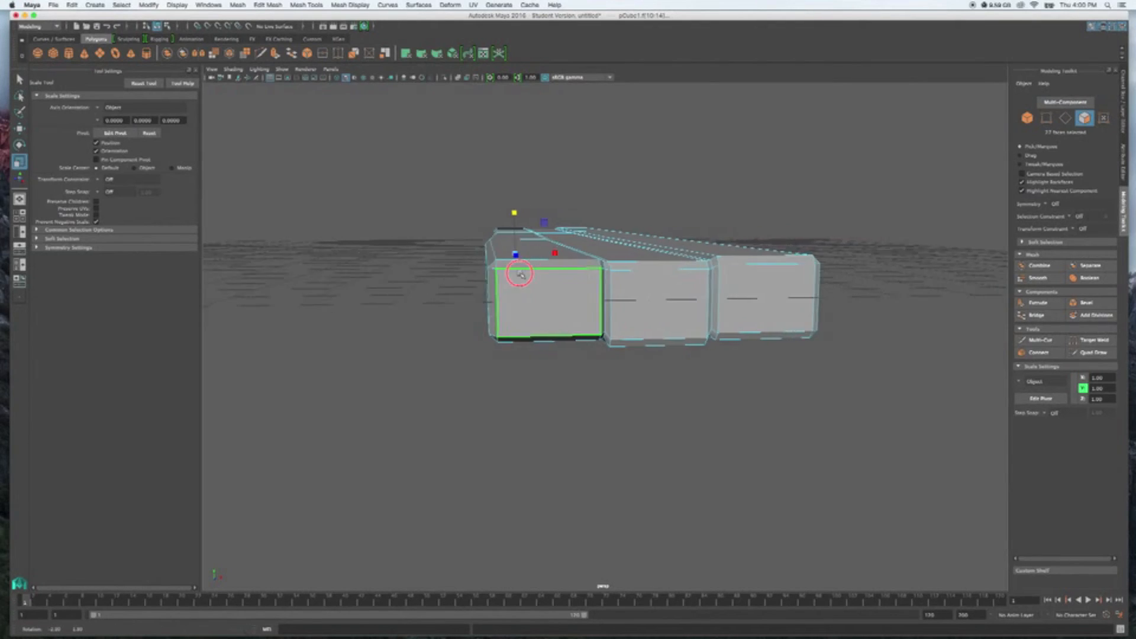
Scale plank end vertices unevenly so each end differs in size and taper.
right_click(518, 274)
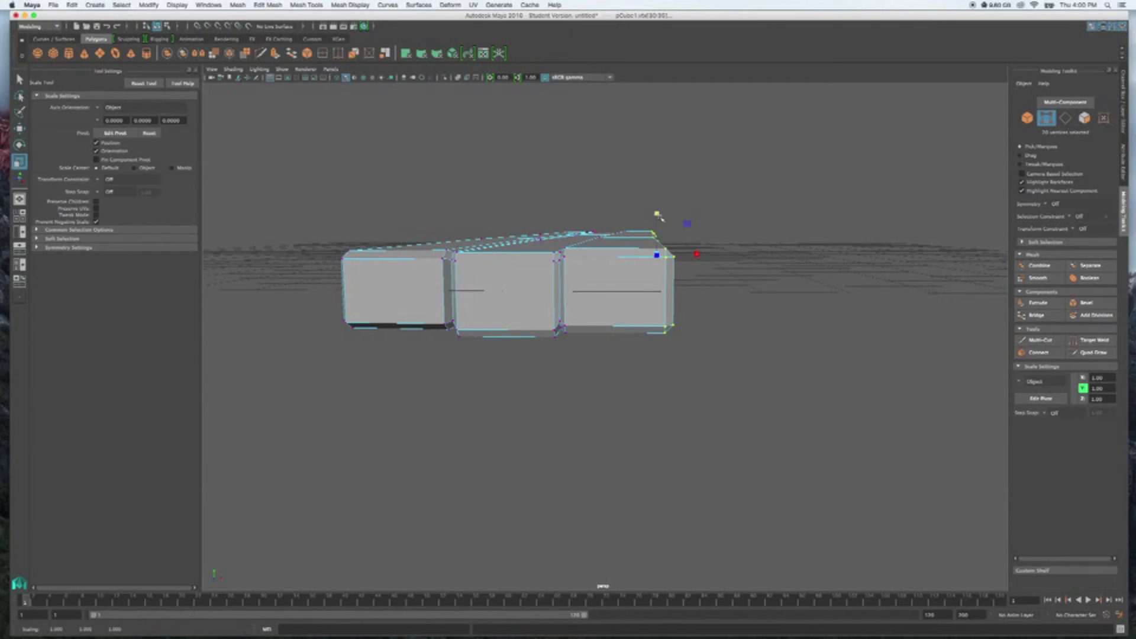
left_click(19, 129)
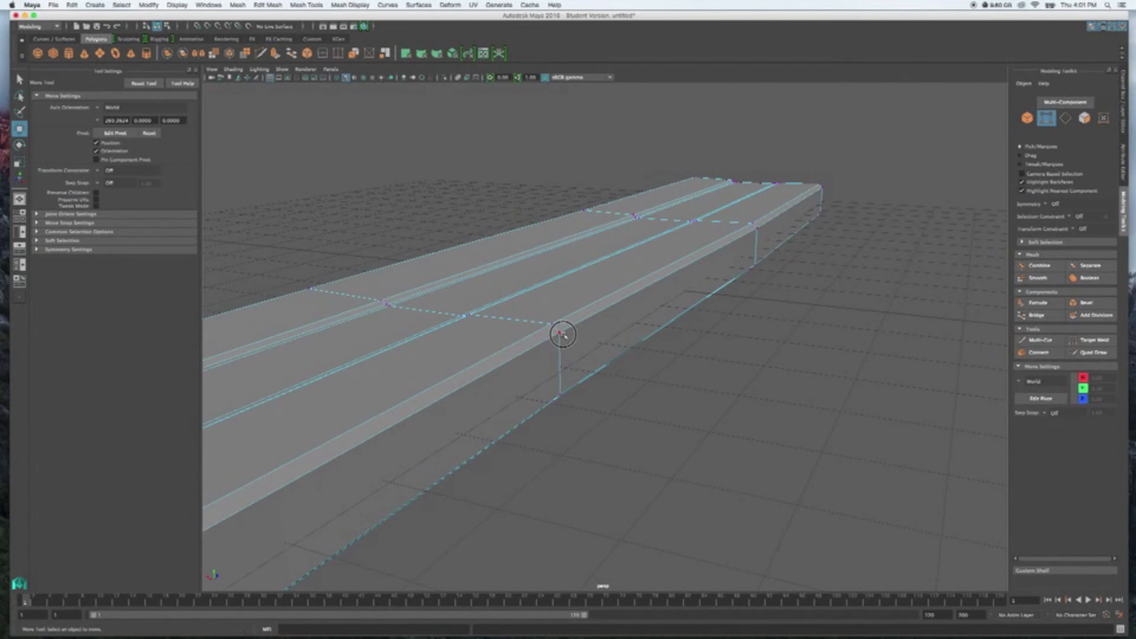
Move and scale corner vertices on the near plank ends for a worn silhouette.
left_click(561, 333)
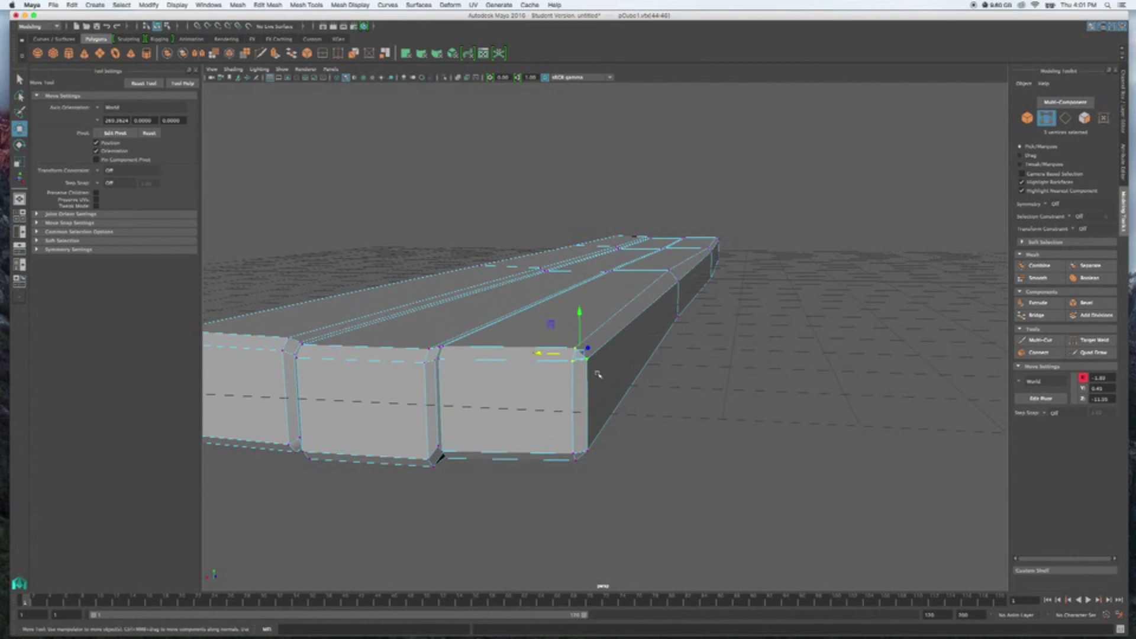
key("r")
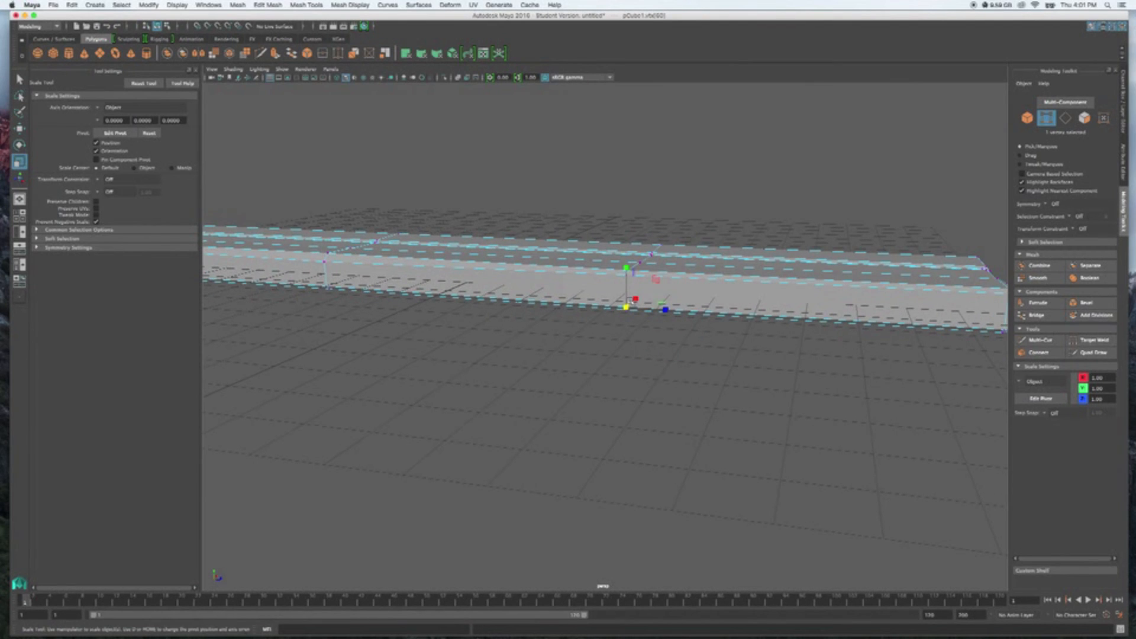
left_click(18, 129)
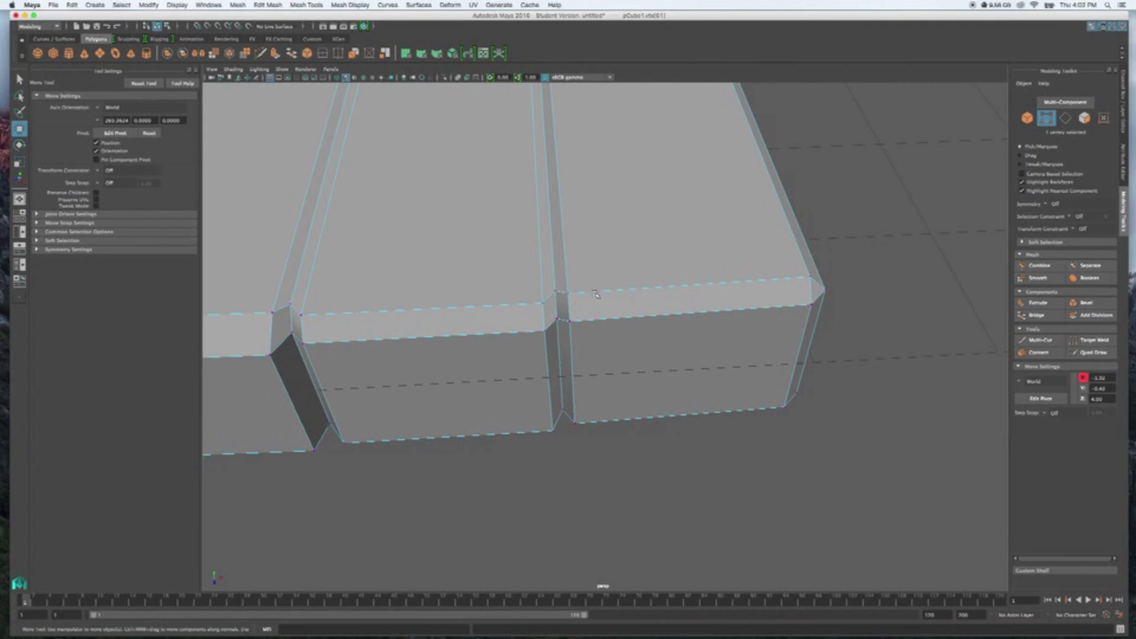
left_click(558, 304)
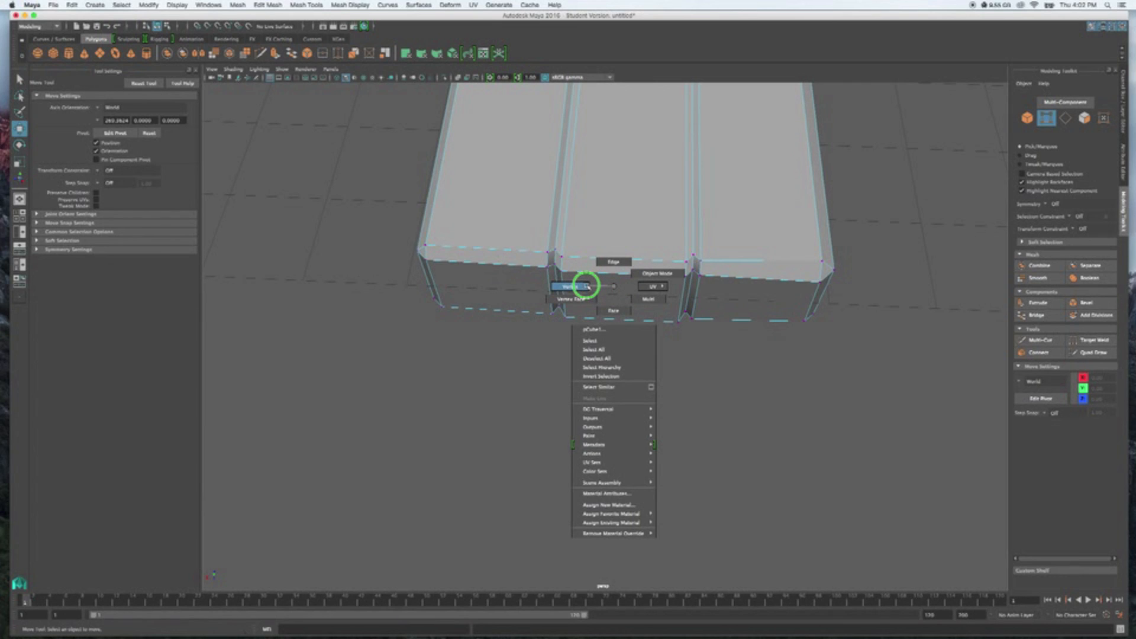
mouse_move(613, 262)
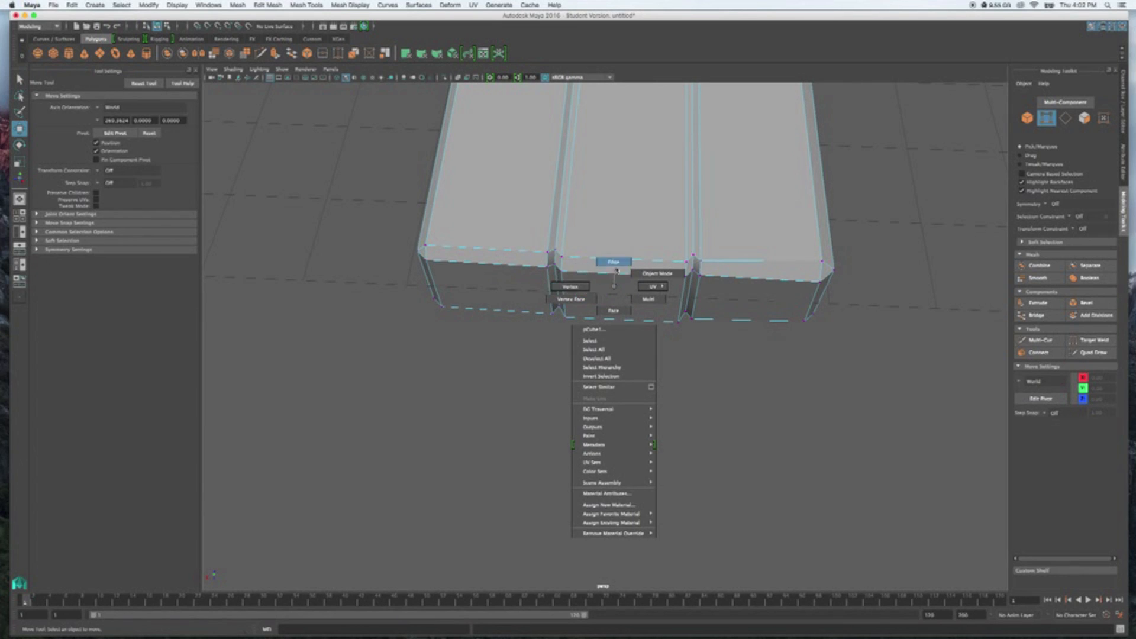
Pull the middle plank's end face back in Face mode, making it shorter.
left_click(612, 276)
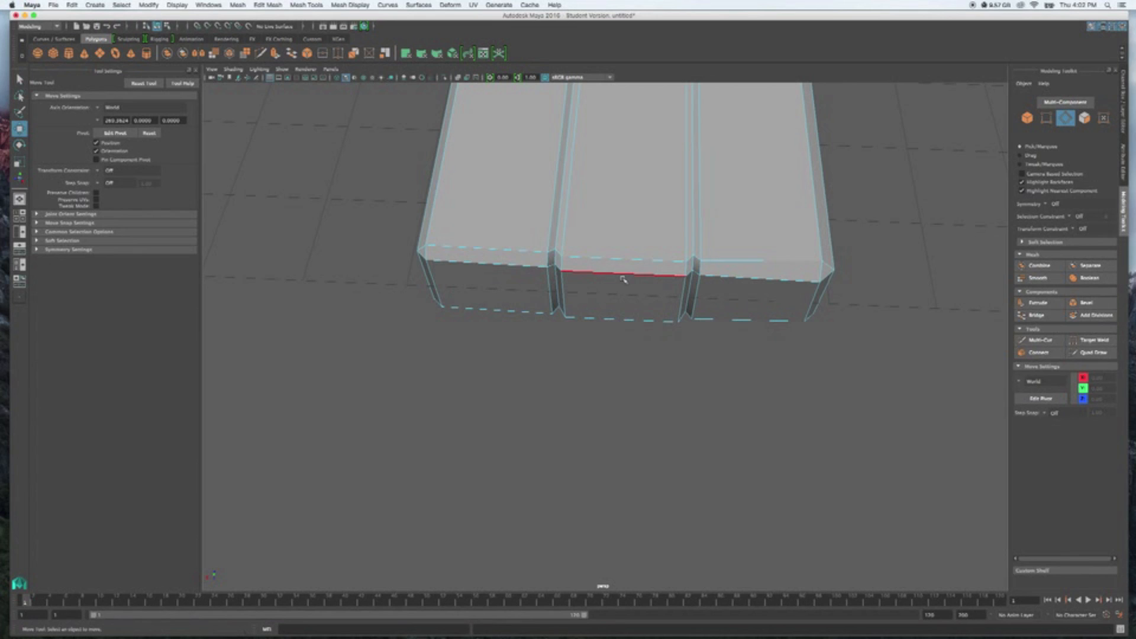
right_click(621, 279)
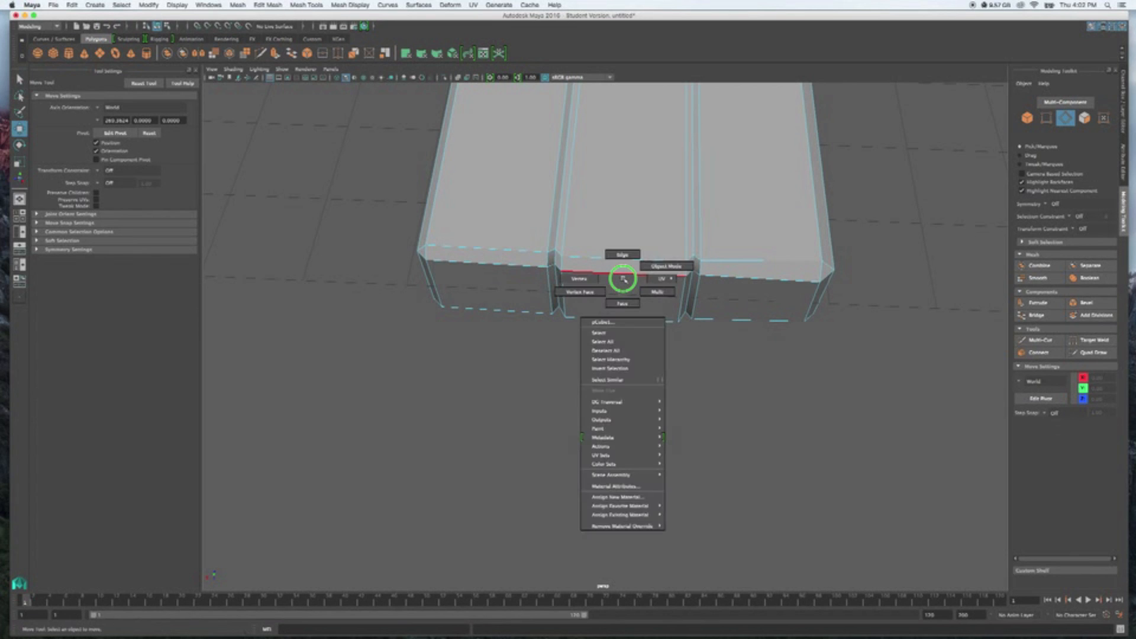
left_click(622, 303)
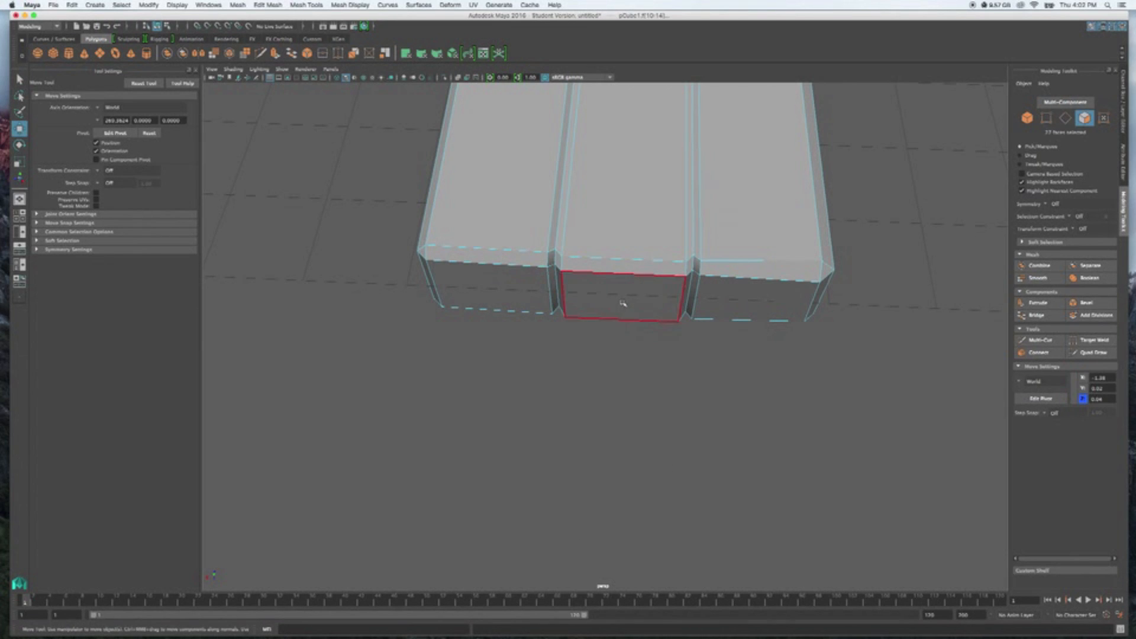
left_click(617, 297)
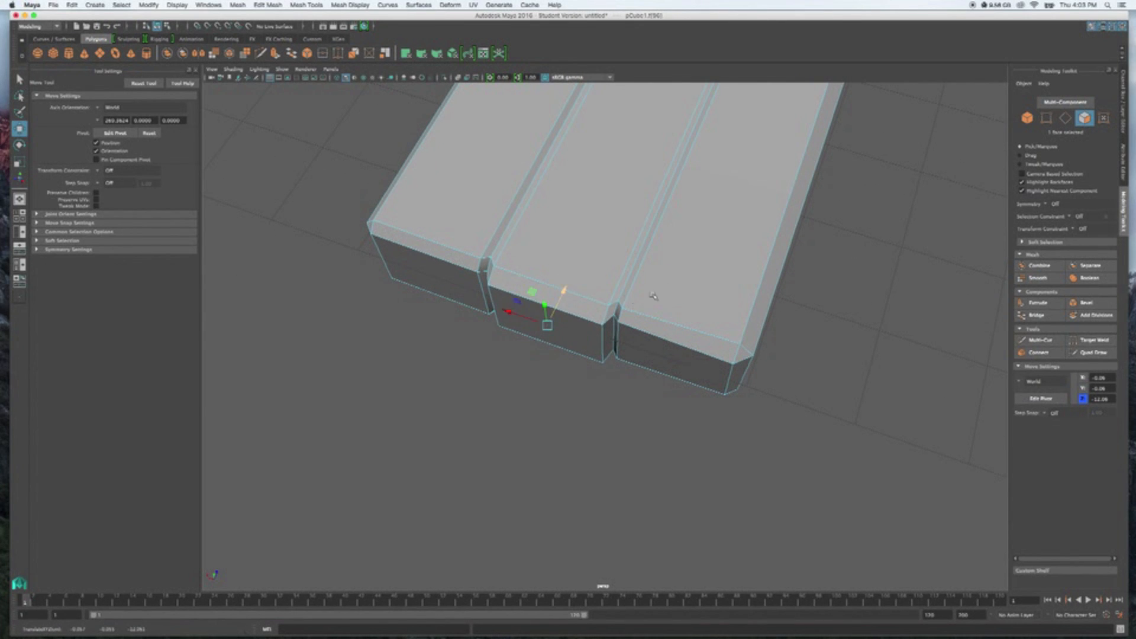
right_click(614, 348)
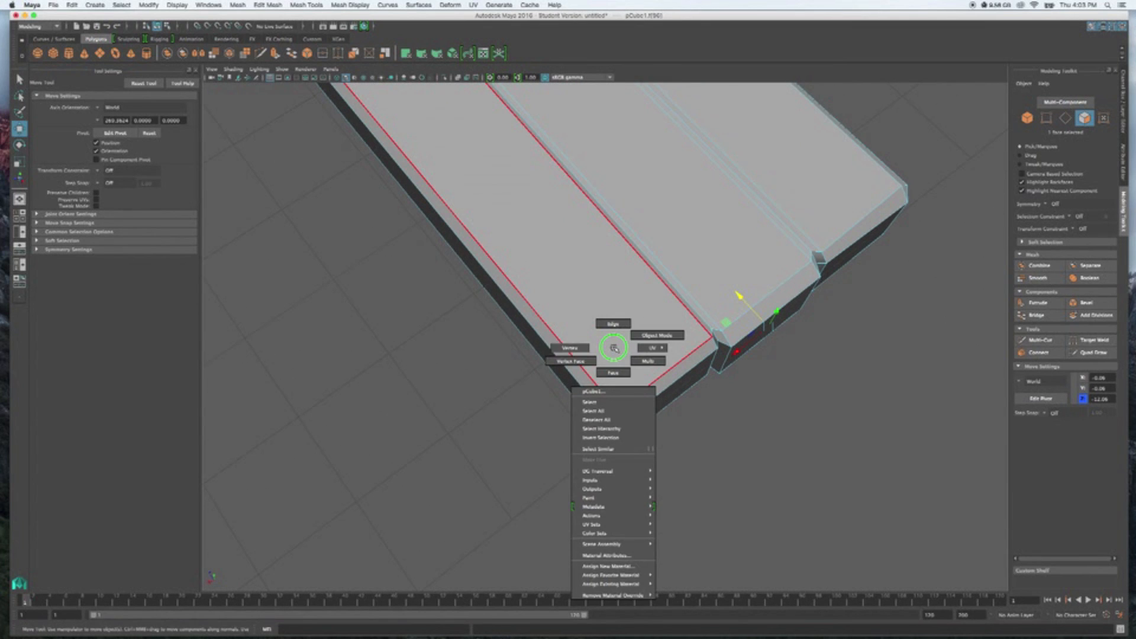